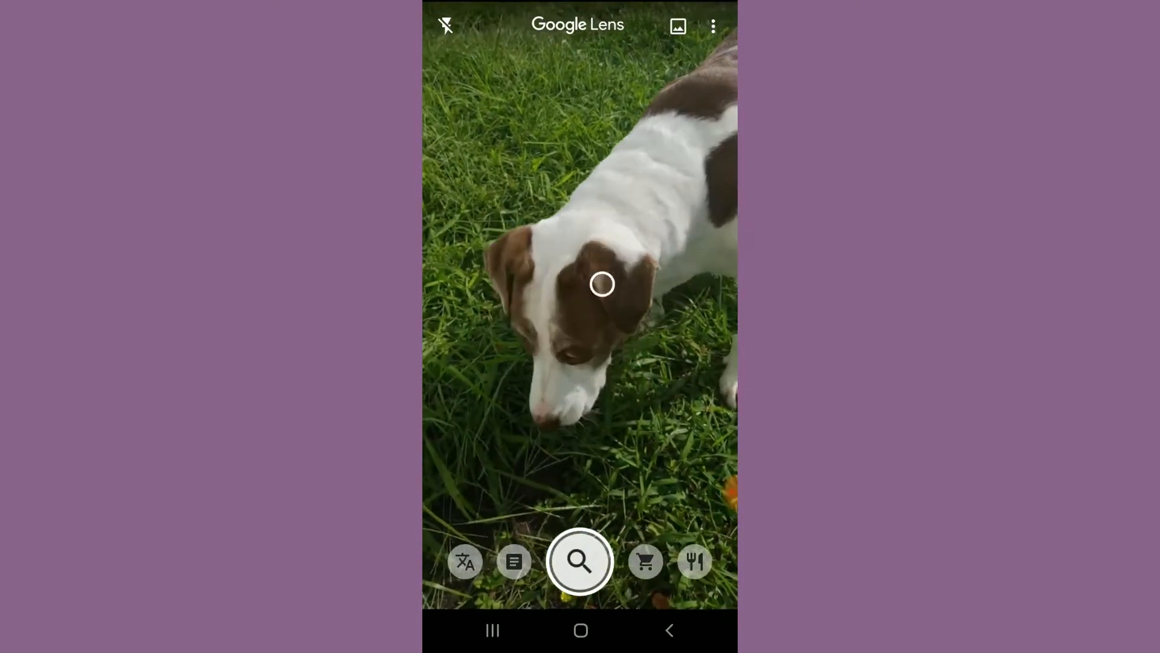
# Run Lens on the dog and browse related breeds: Jack Russell Terrier, English Springer, Hound, Beaglier.
pyautogui.click(580, 561)
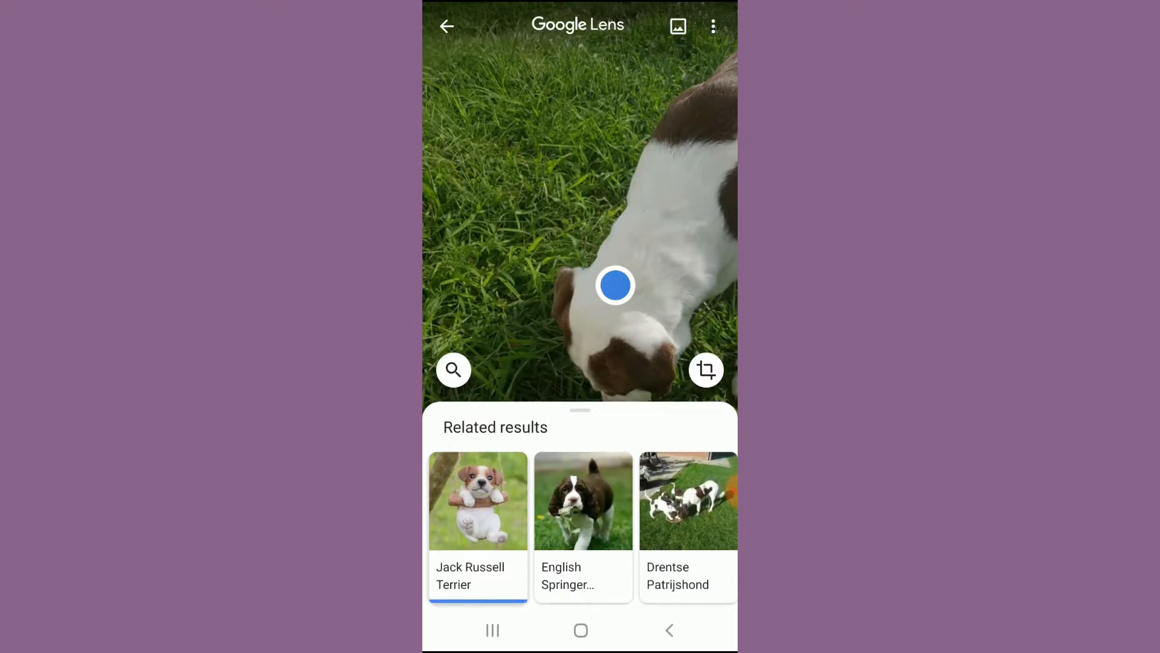
pyautogui.hscroll(-3)
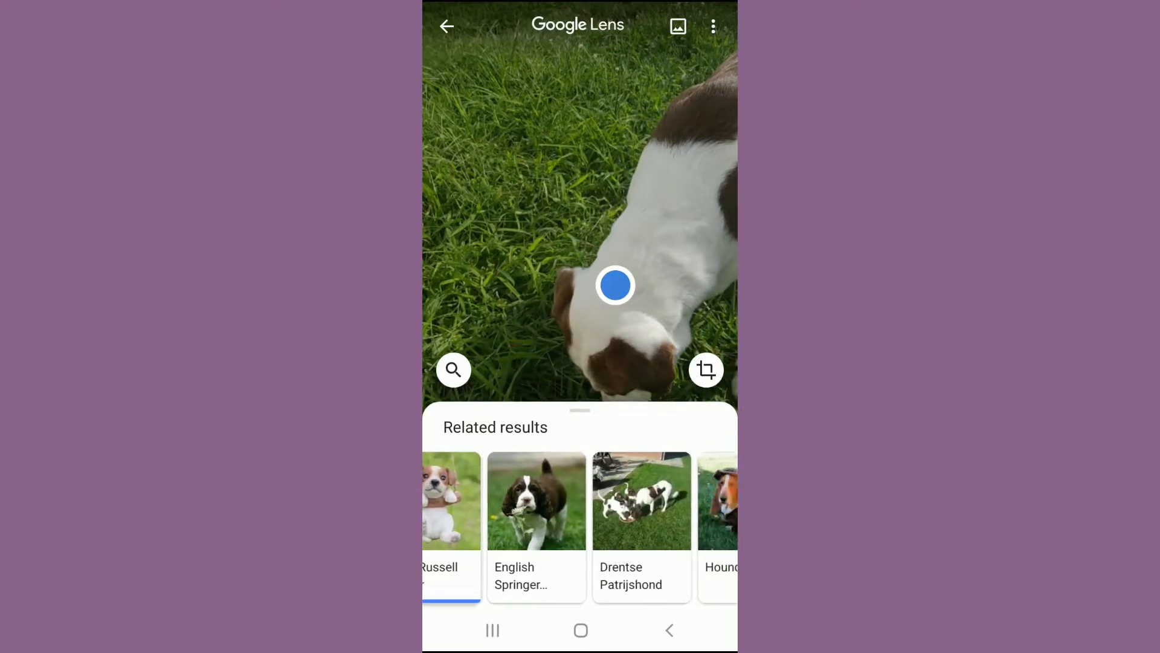
pyautogui.hscroll(-3)
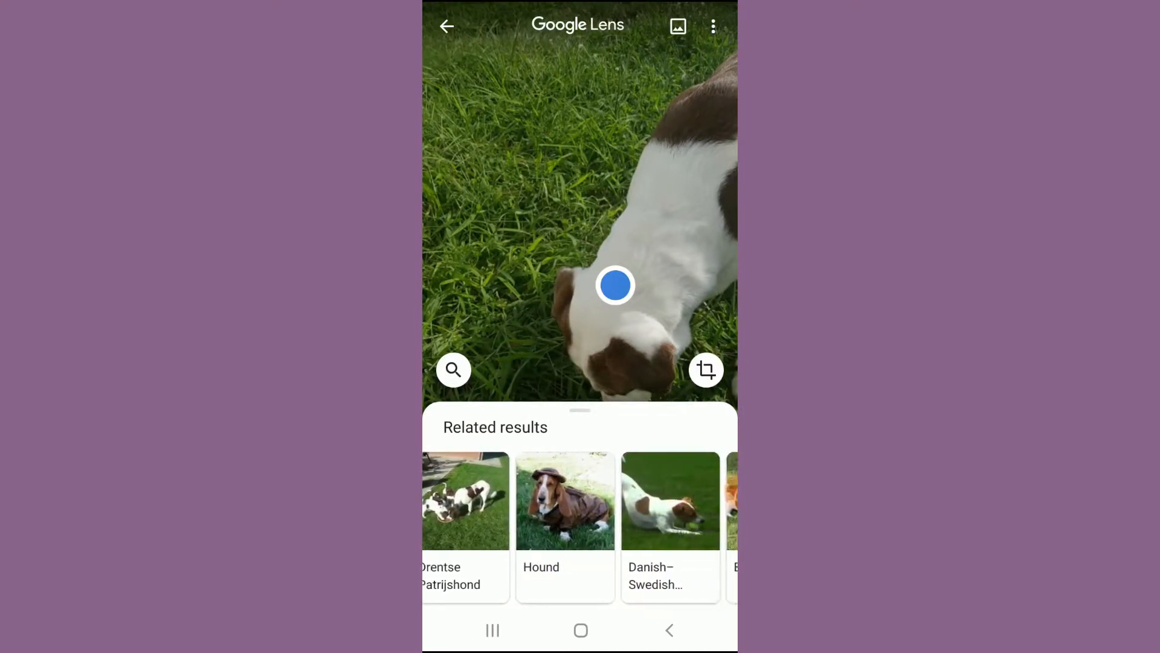
pyautogui.hscroll(-3)
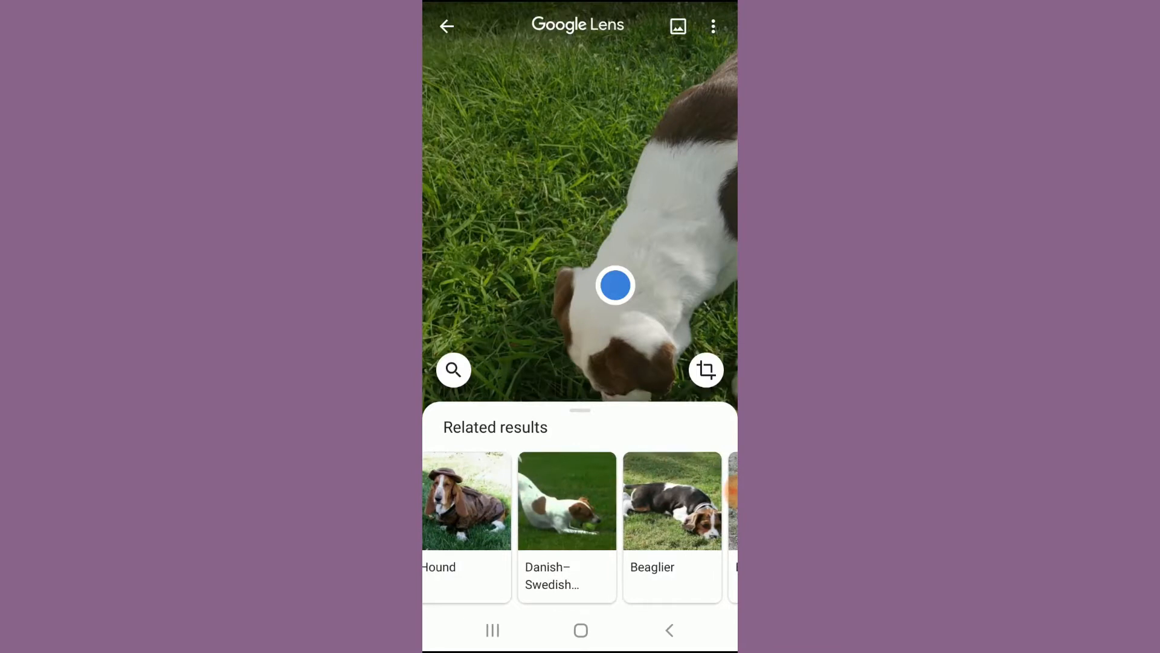
# Browse further breed matches: Feist, Pointer, Braque Saint-Germain, Alapaha blue blood bulldog, American Bulldog.
pyautogui.click(567, 500)
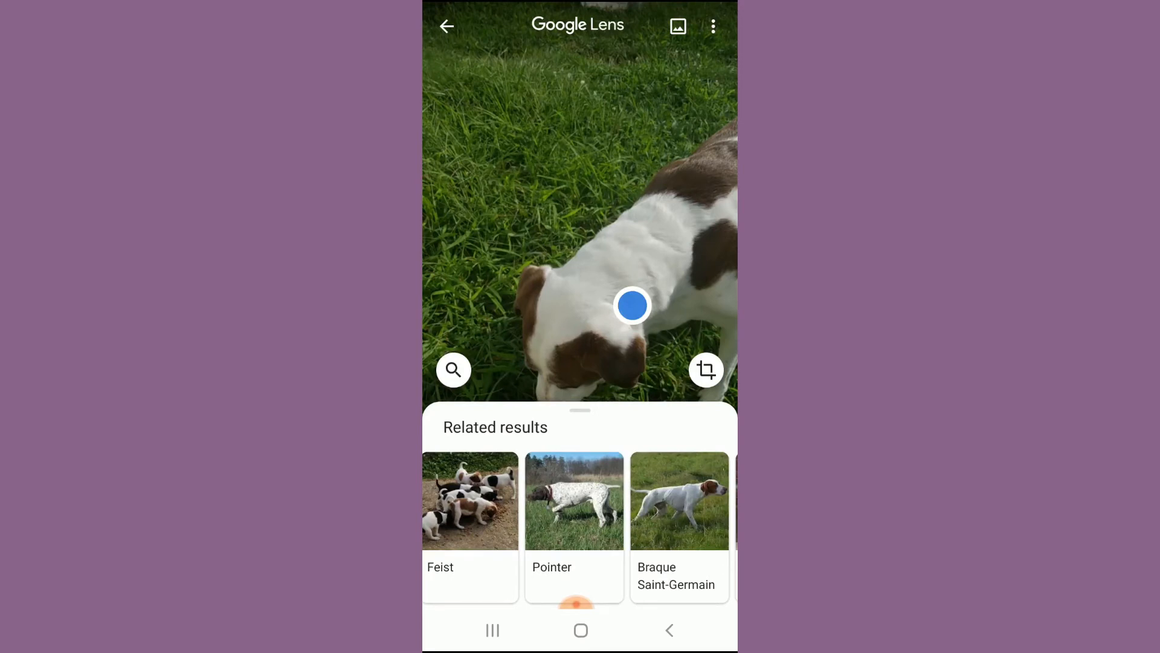
pyautogui.hscroll(-3)
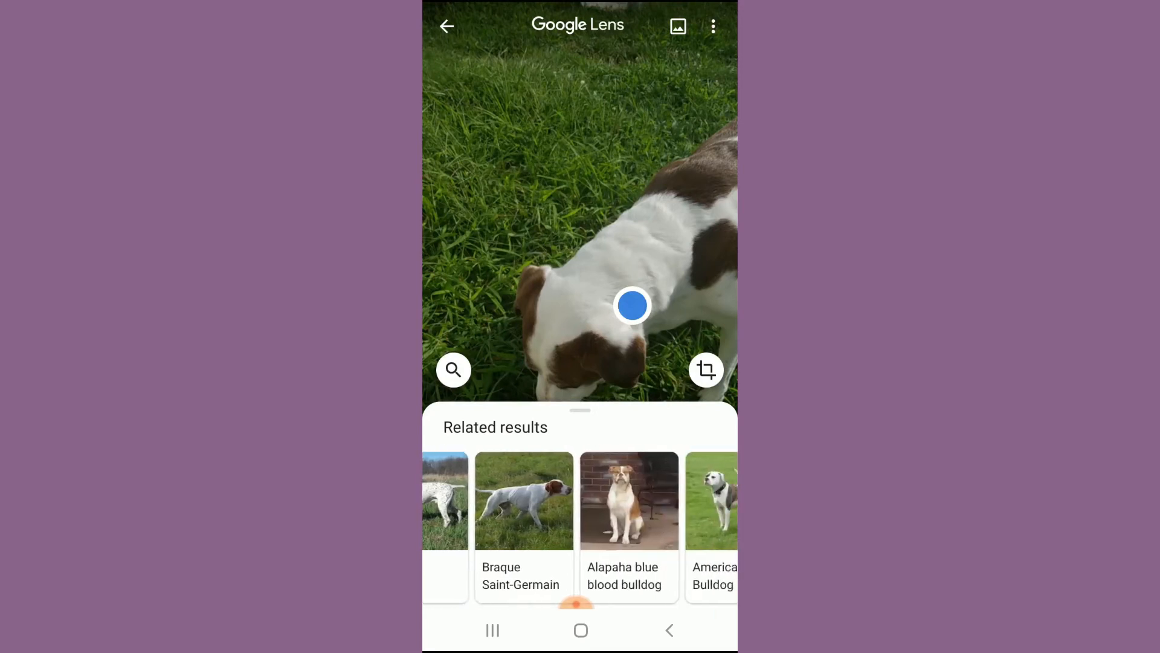
pyautogui.hscroll(-3)
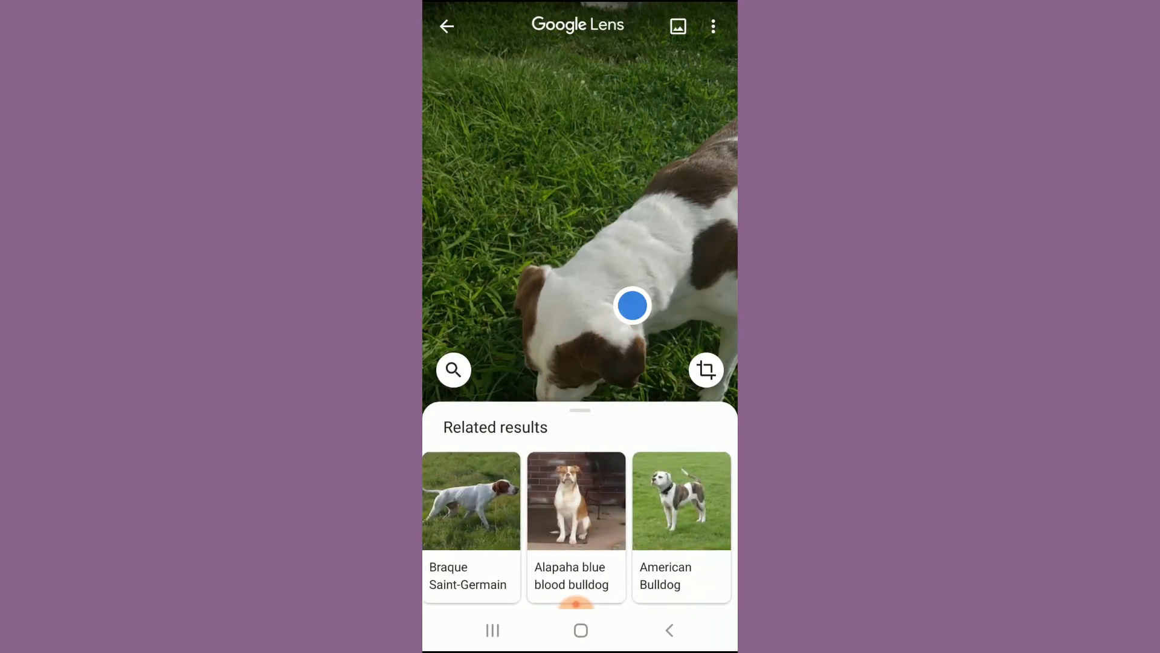